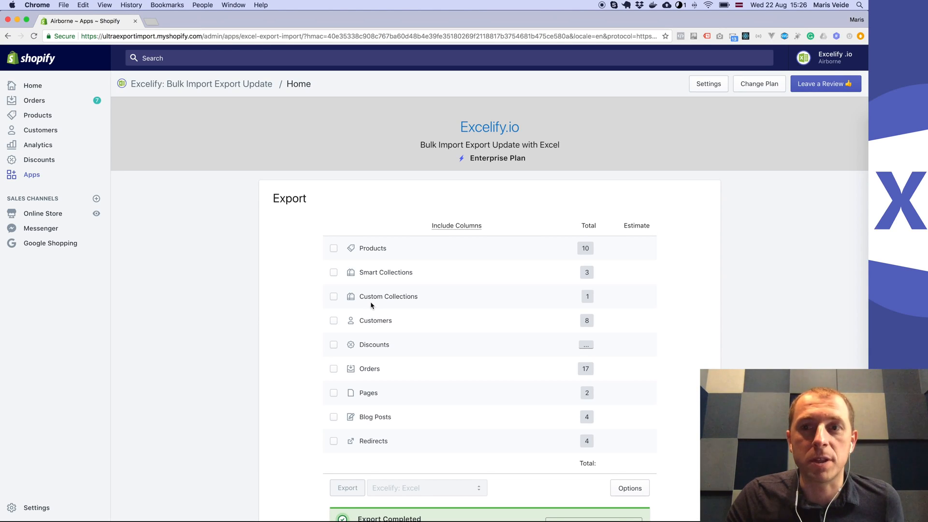
pyautogui.moveTo(369, 267)
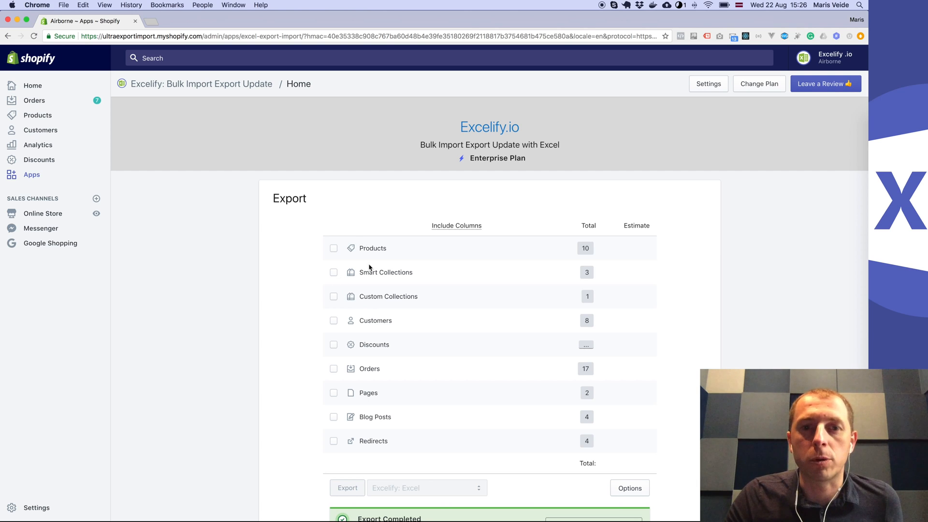
# Choose Orders as the entity to export instead of Smart Collections
pyautogui.click(333, 248)
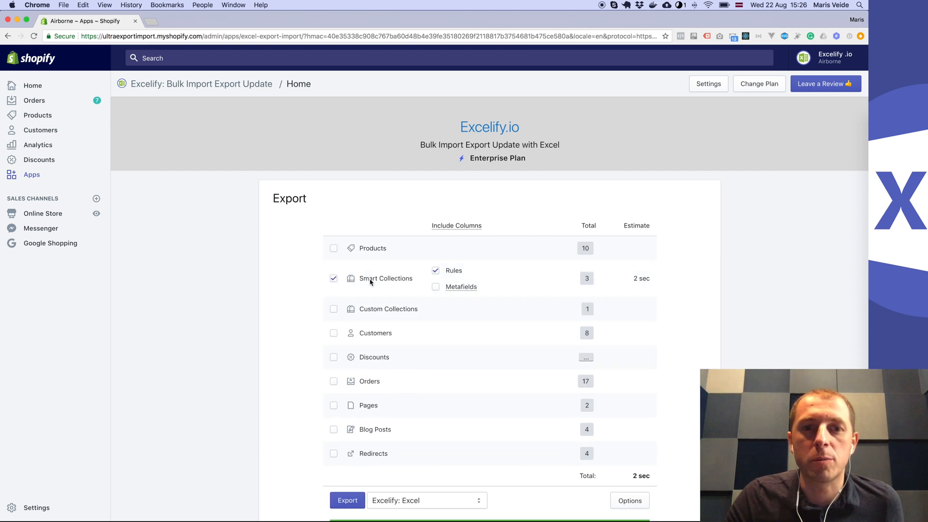
pyautogui.click(333, 406)
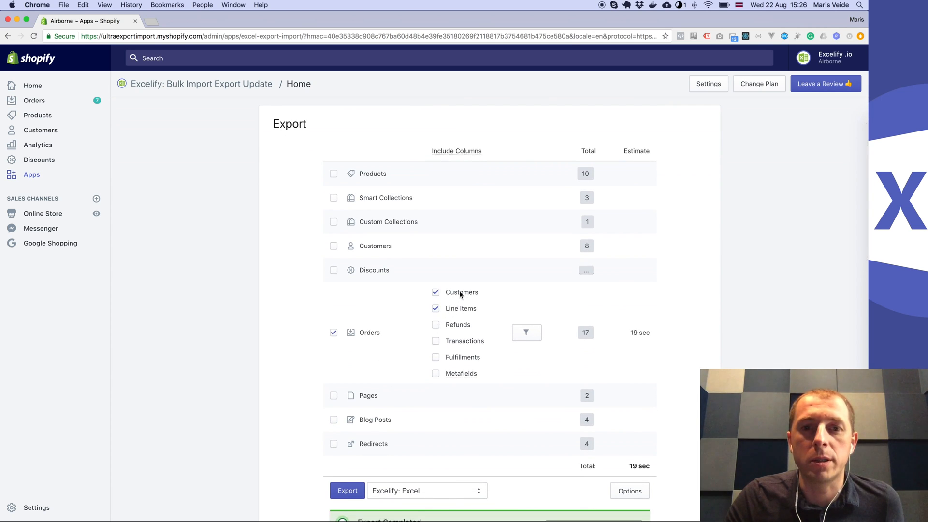
pyautogui.moveTo(400, 337)
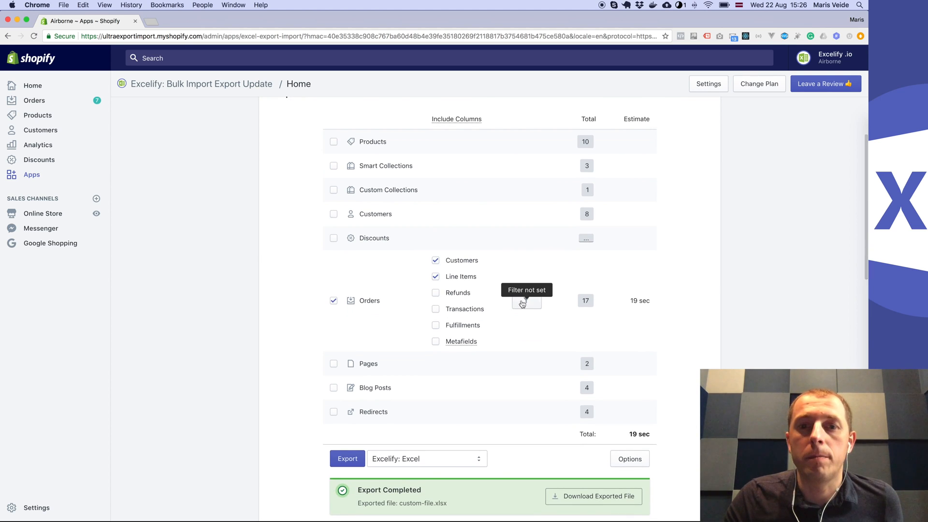
pyautogui.click(525, 300)
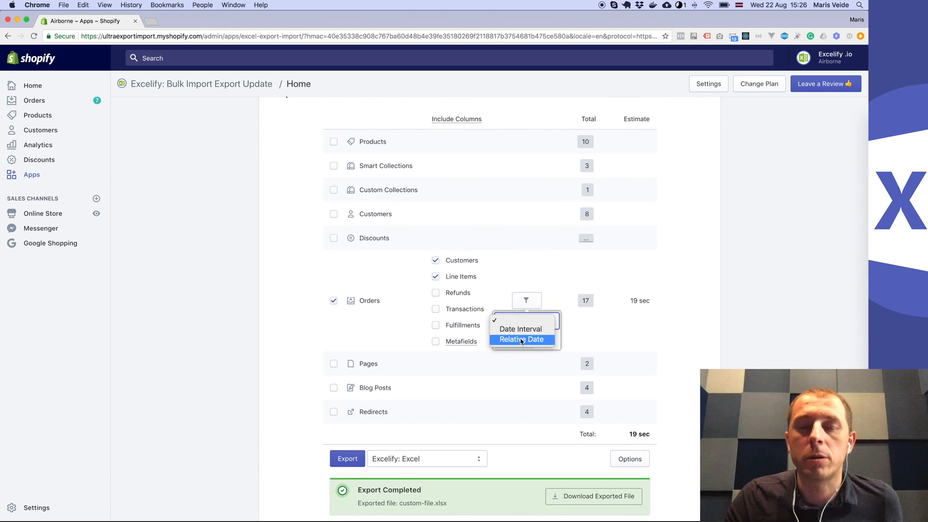
# Filter orders by Relative Date to the last 1 days and apply it
pyautogui.click(521, 339)
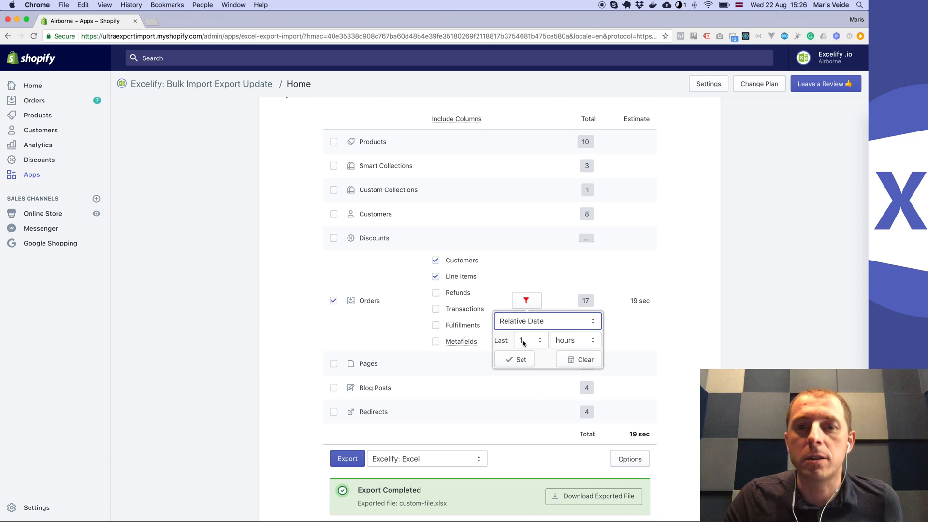
pyautogui.click(574, 340)
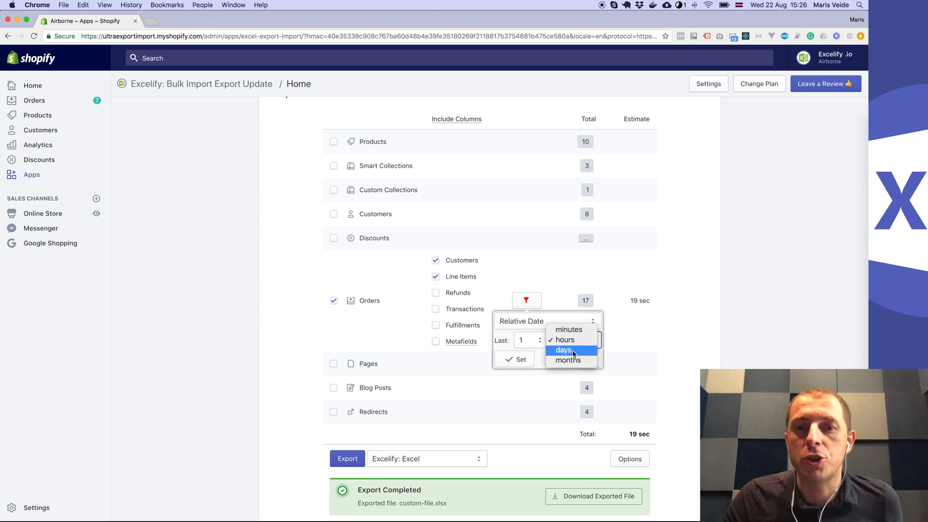
pyautogui.click(563, 350)
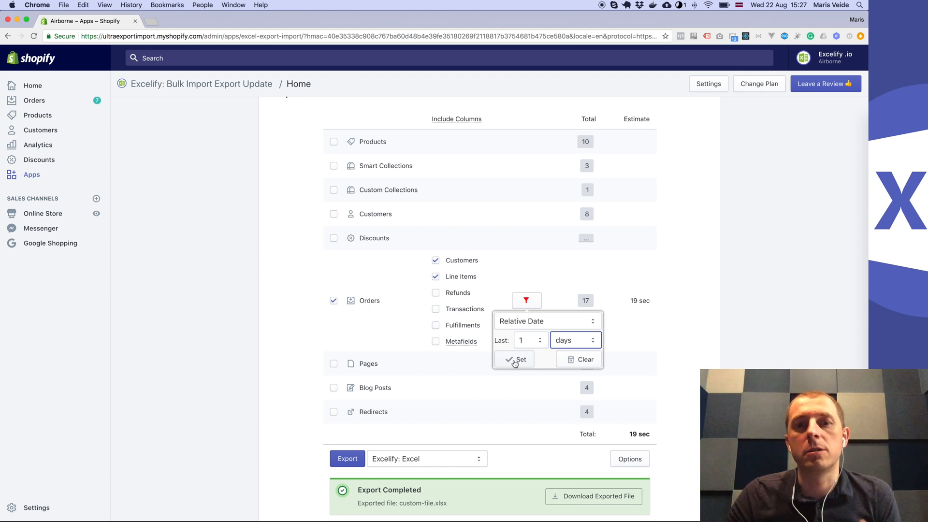
pyautogui.click(520, 359)
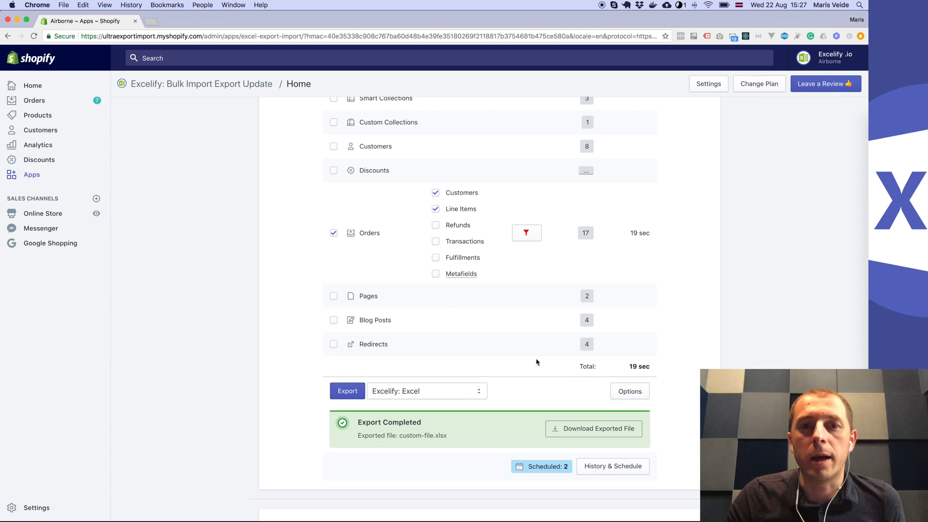
# Schedule the export at 01:00, repeating every 1 day until cancelled
pyautogui.click(629, 390)
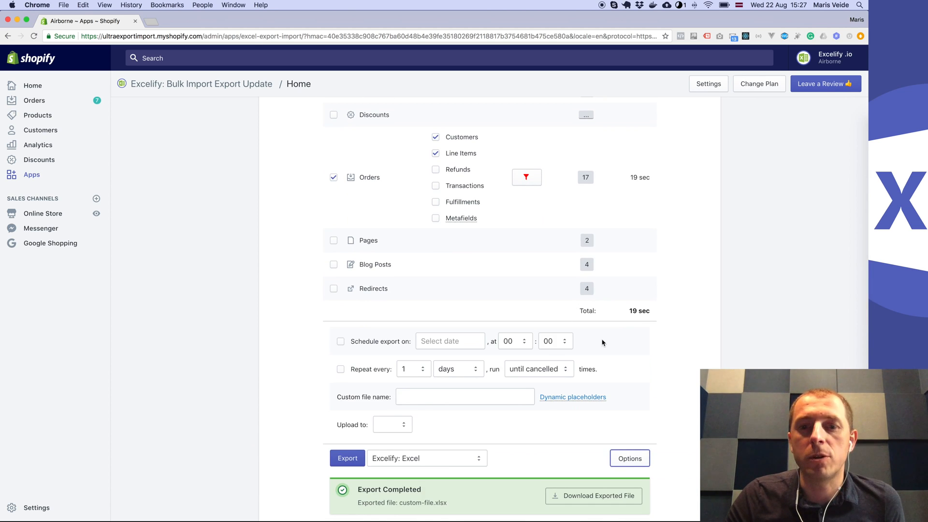
pyautogui.moveTo(371, 343)
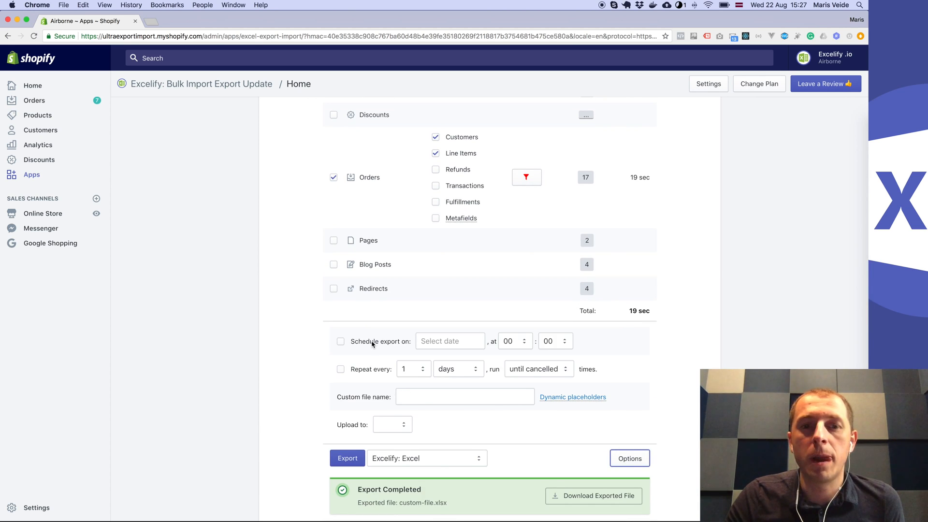
pyautogui.moveTo(365, 347)
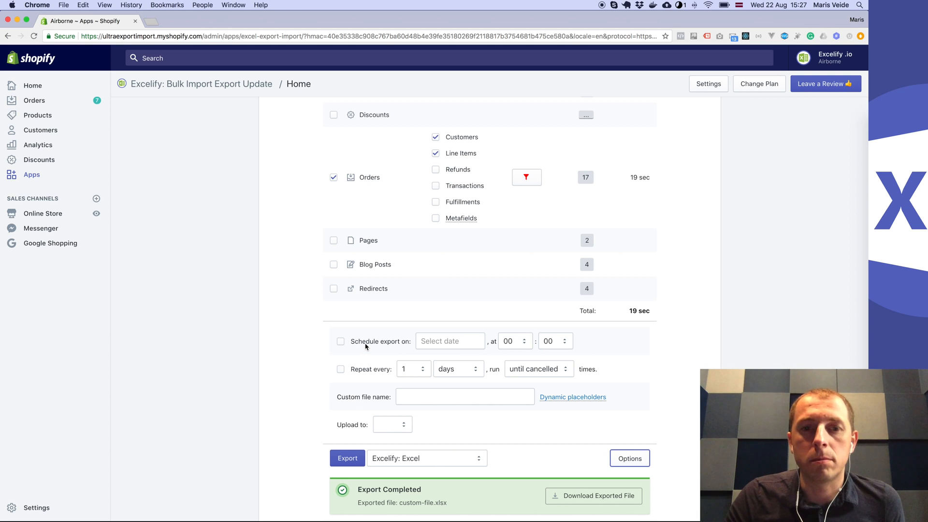
pyautogui.click(512, 340)
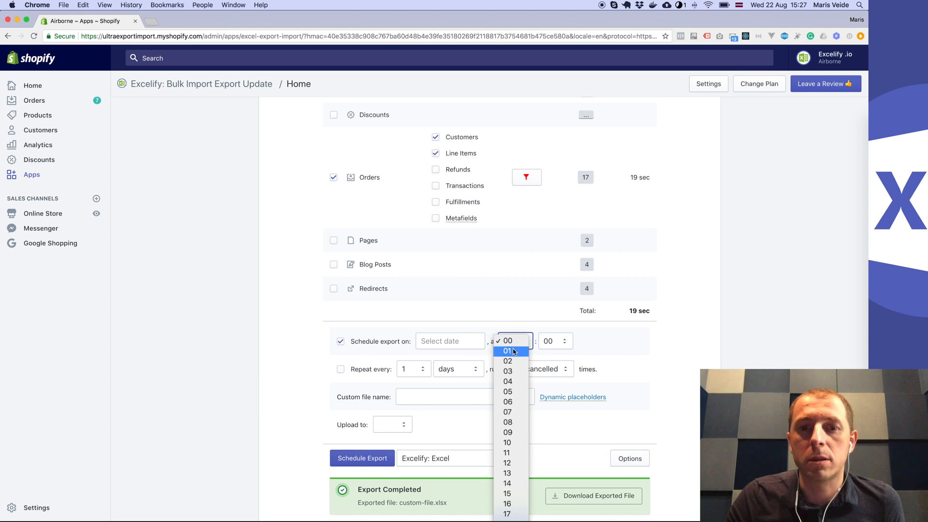
pyautogui.click(506, 351)
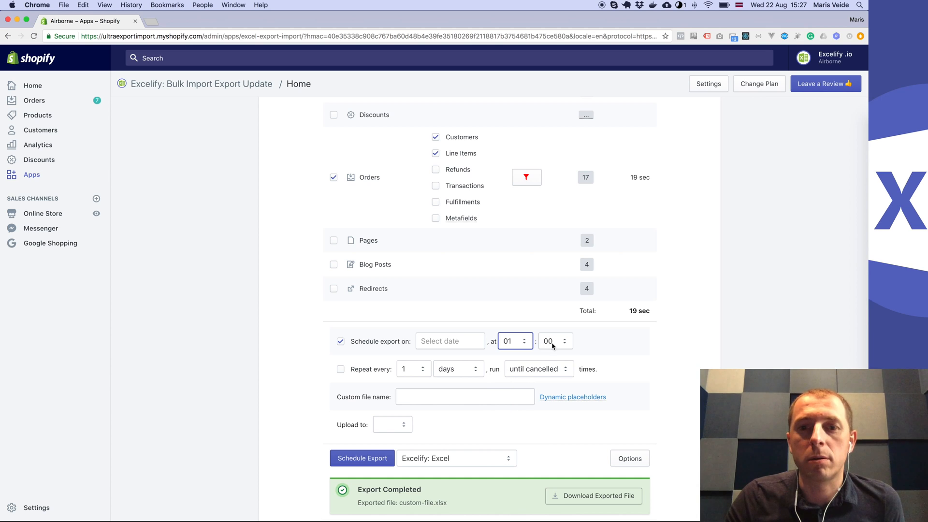
pyautogui.click(340, 369)
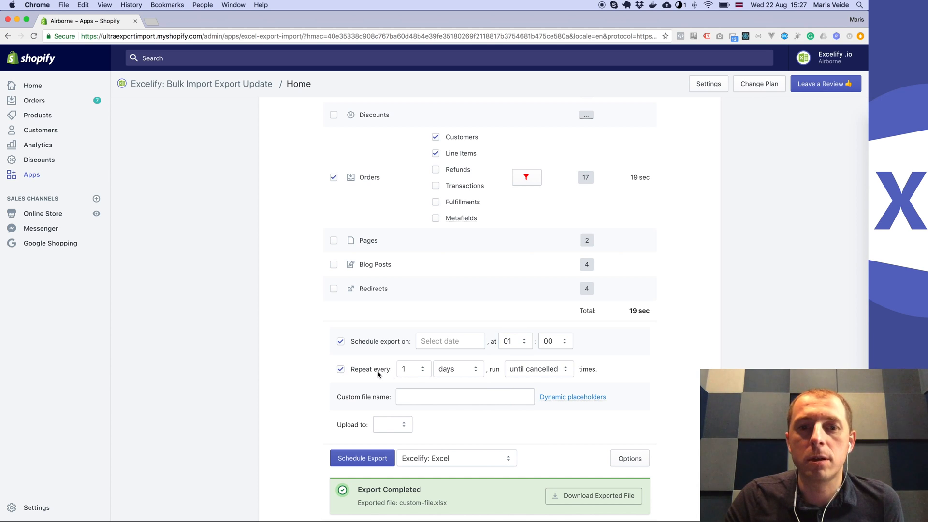
pyautogui.moveTo(477, 372)
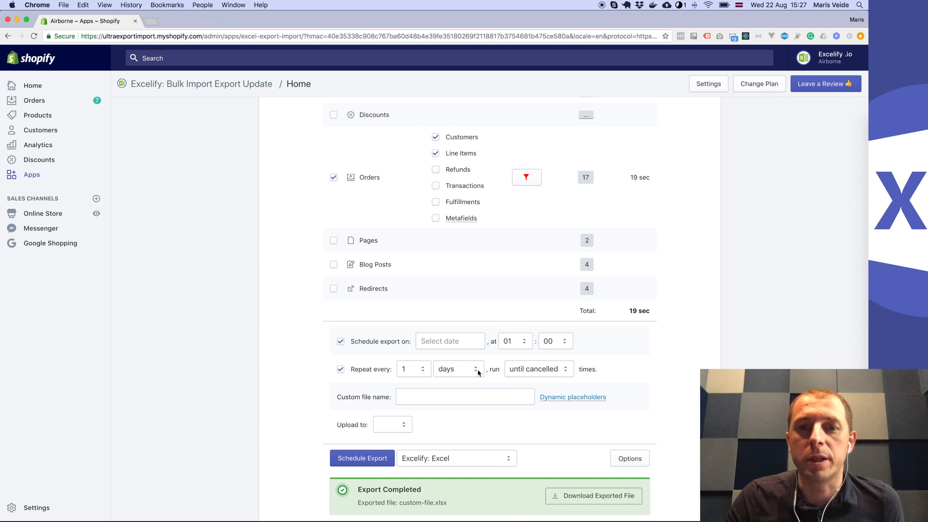
pyautogui.scroll(-3)
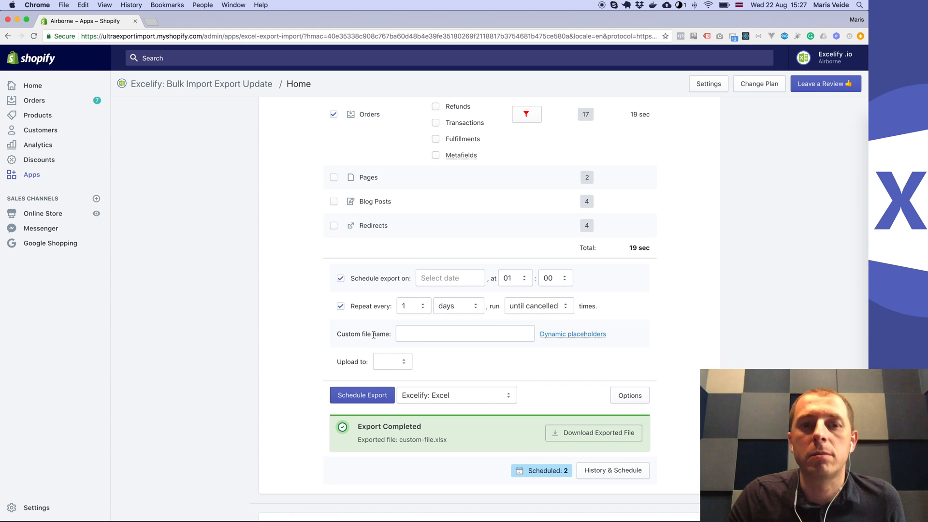
pyautogui.scroll(-3)
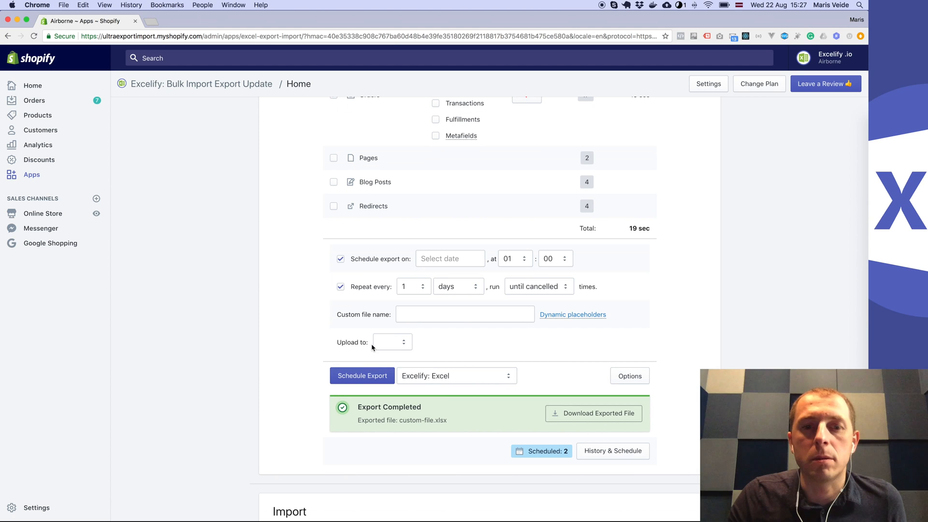
pyautogui.click(390, 342)
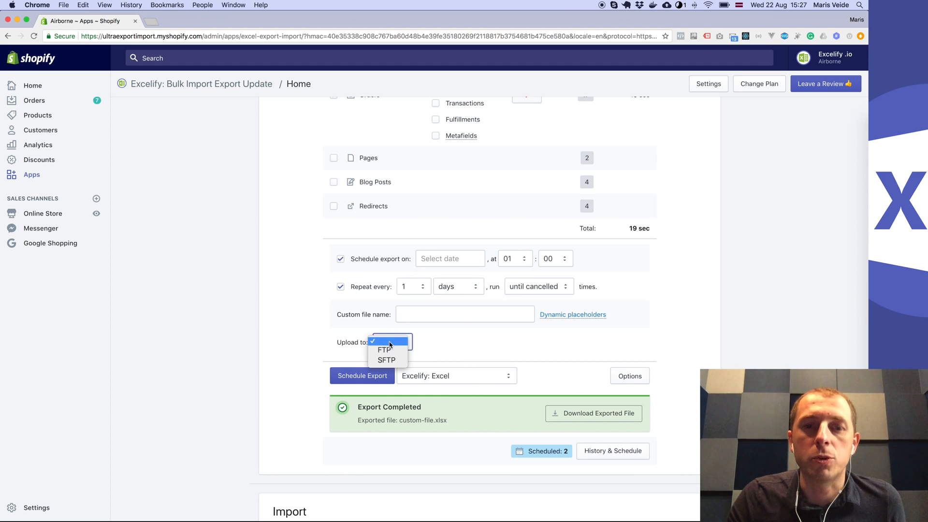
pyautogui.click(385, 360)
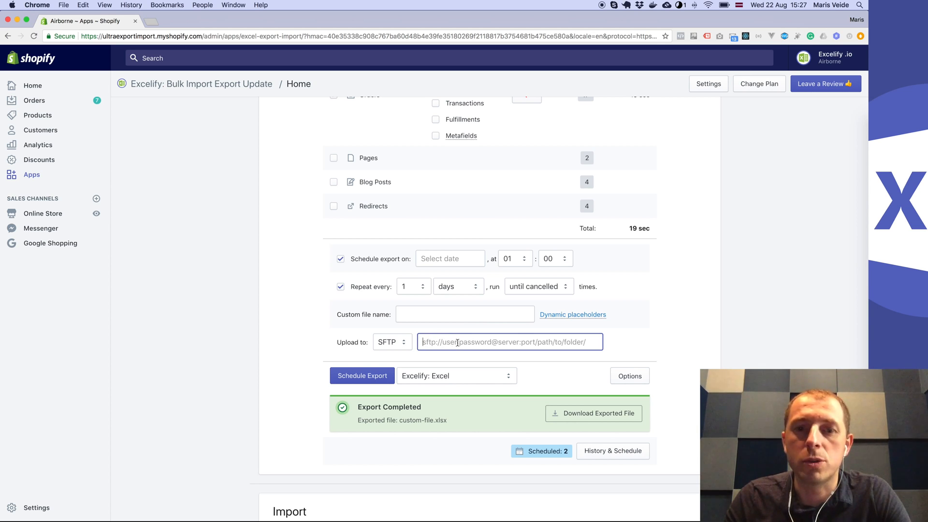
pyautogui.moveTo(503, 342)
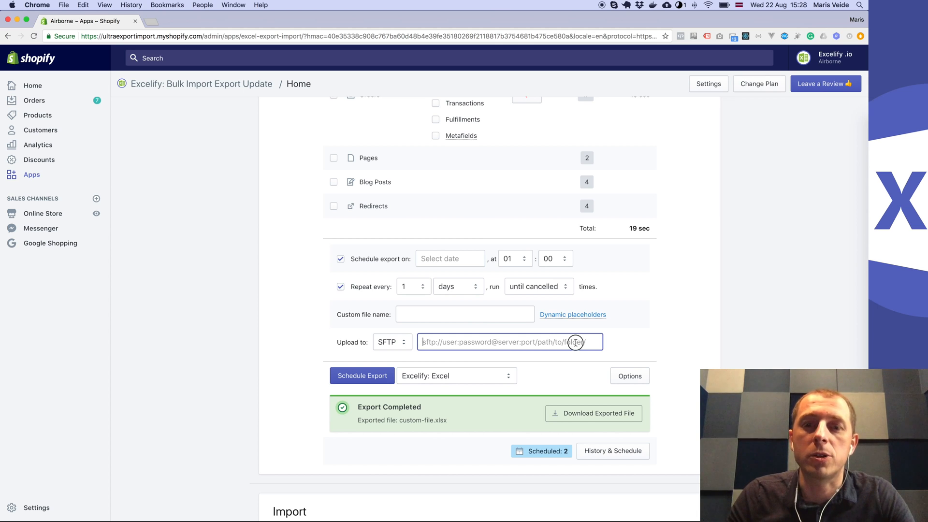
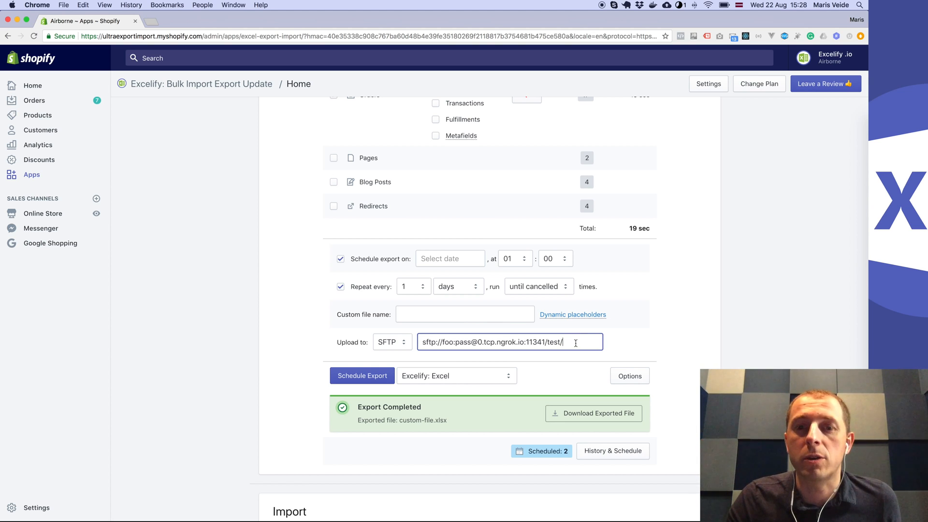
# Enter custom file name 'test', then clear it so the default name is kept
pyautogui.click(464, 314)
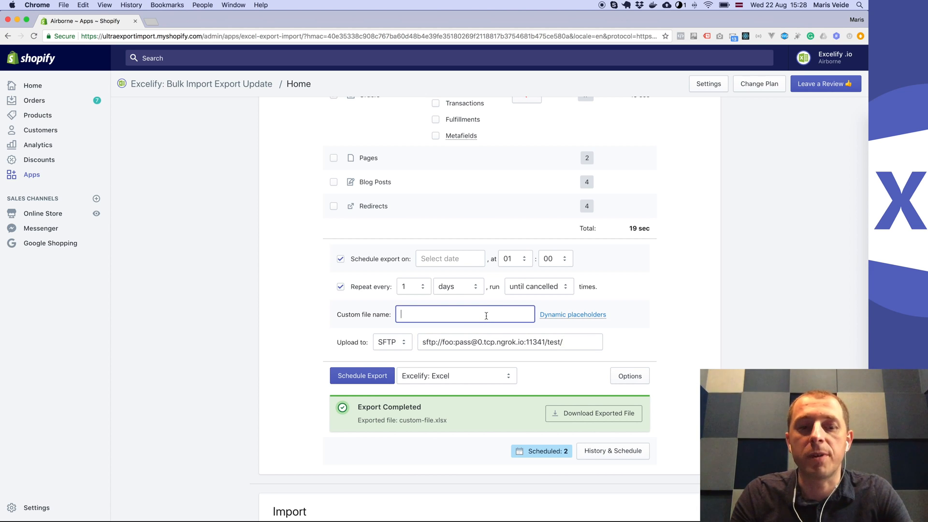
pyautogui.write('test')
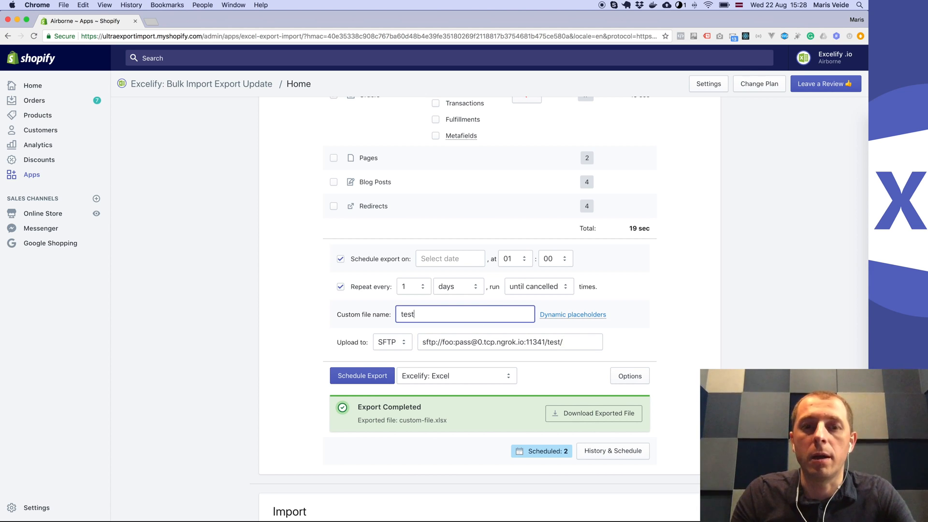
pyautogui.moveTo(563, 319)
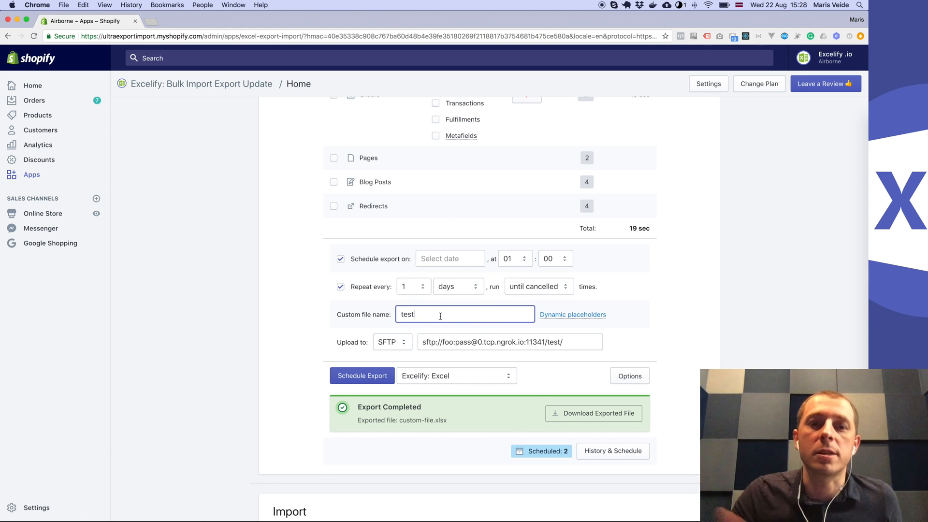
pyautogui.press('Backspace')
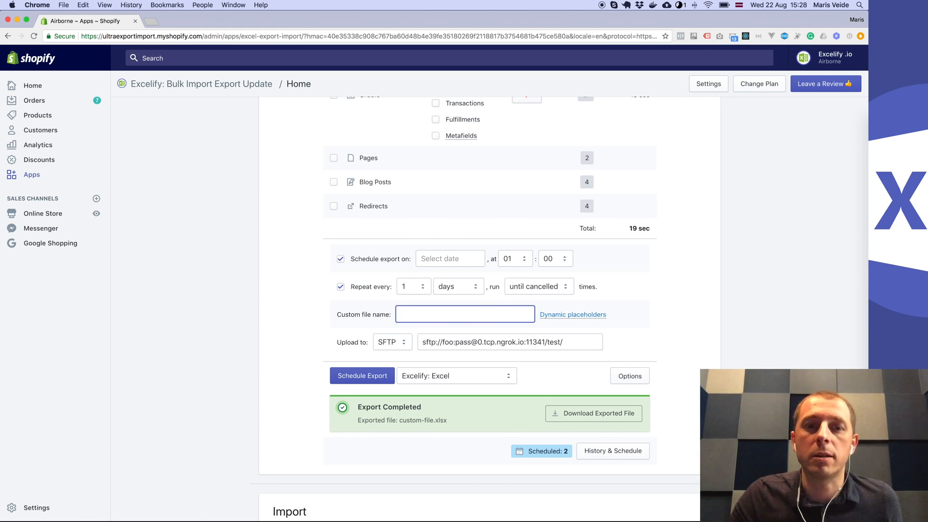
# Turn off scheduling and repeat, then run a one-off export to SFTP
pyautogui.click(464, 314)
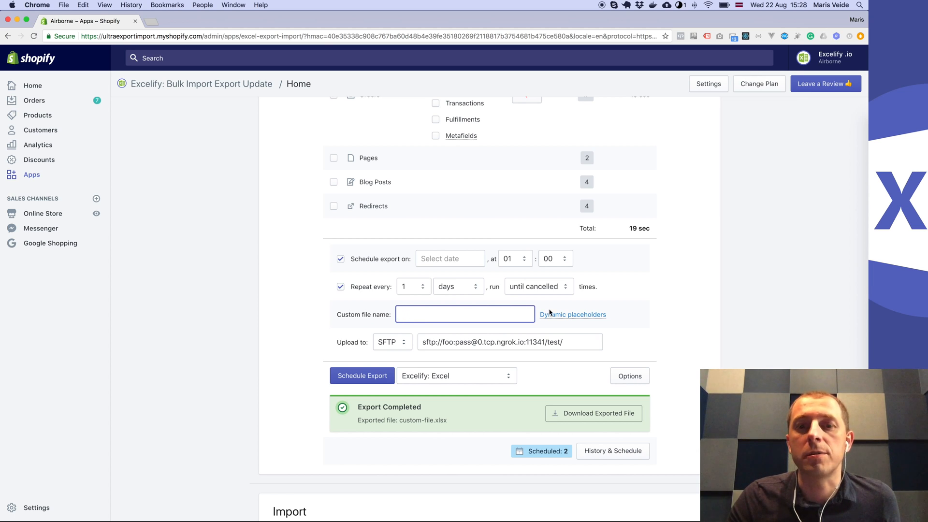
pyautogui.moveTo(572, 314)
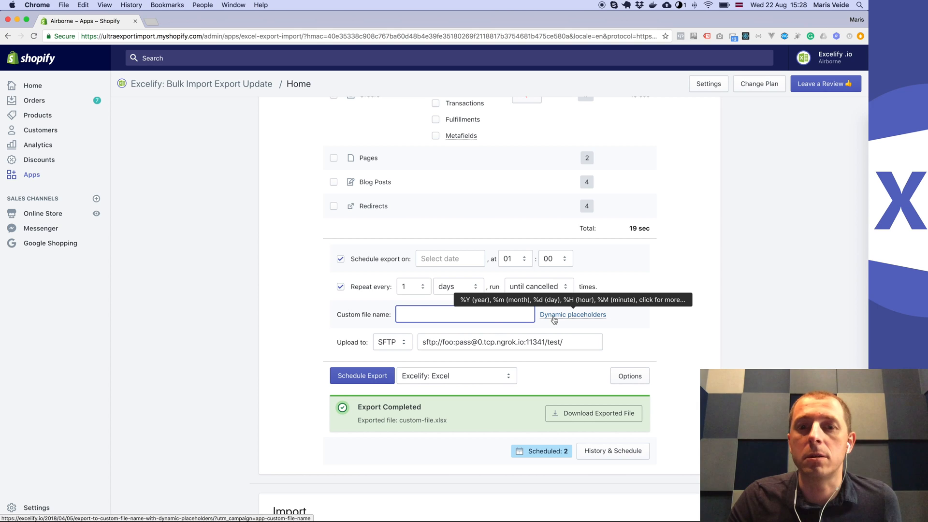
pyautogui.moveTo(558, 319)
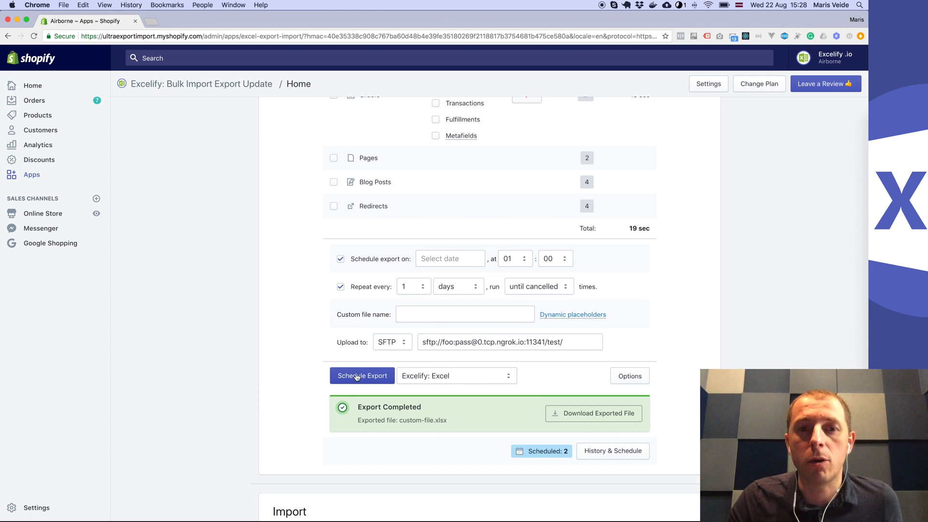
pyautogui.click(340, 258)
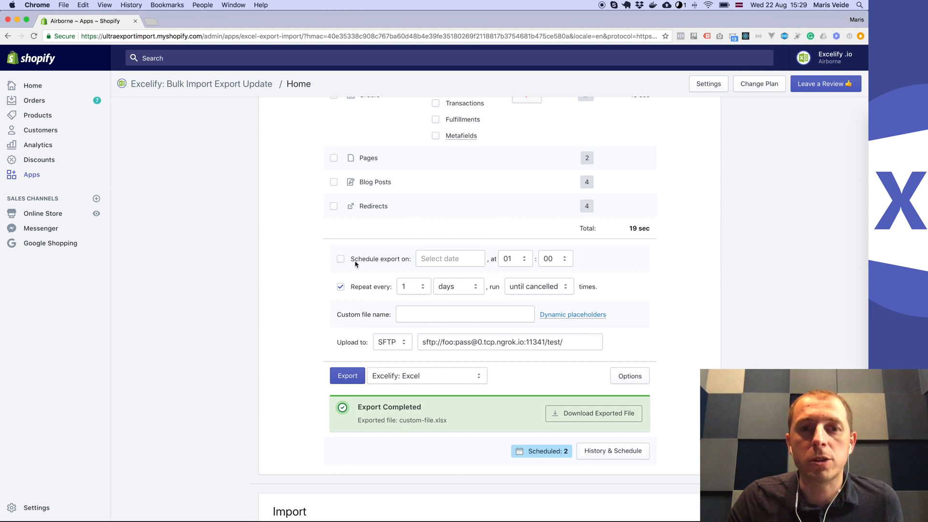
pyautogui.moveTo(363, 289)
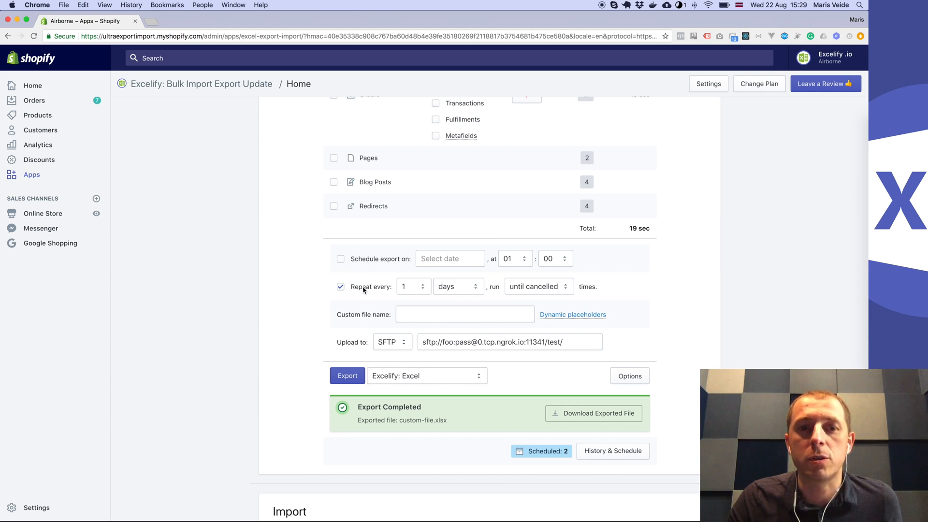
pyautogui.click(340, 287)
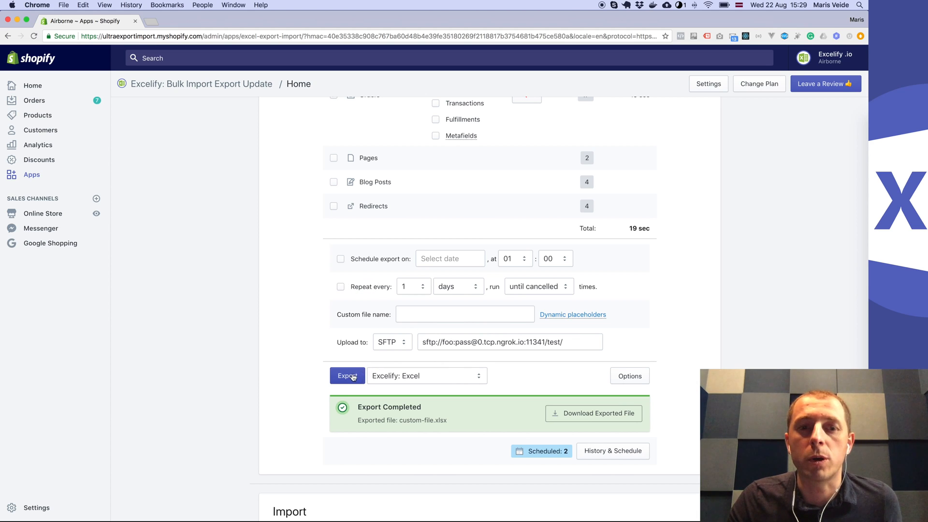
pyautogui.click(347, 375)
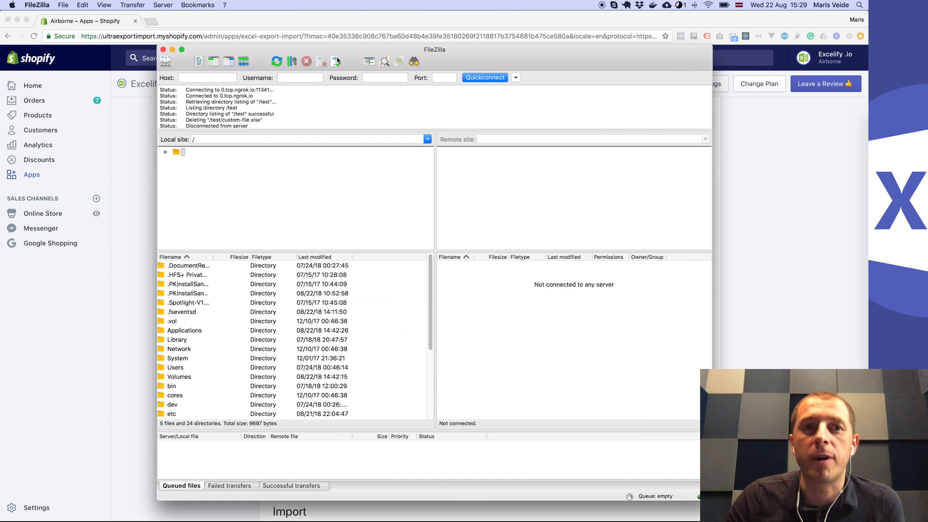
# Quickconnect to the SFTP host, check the Export xlsx in /test, return to Excelify
pyautogui.click(207, 77)
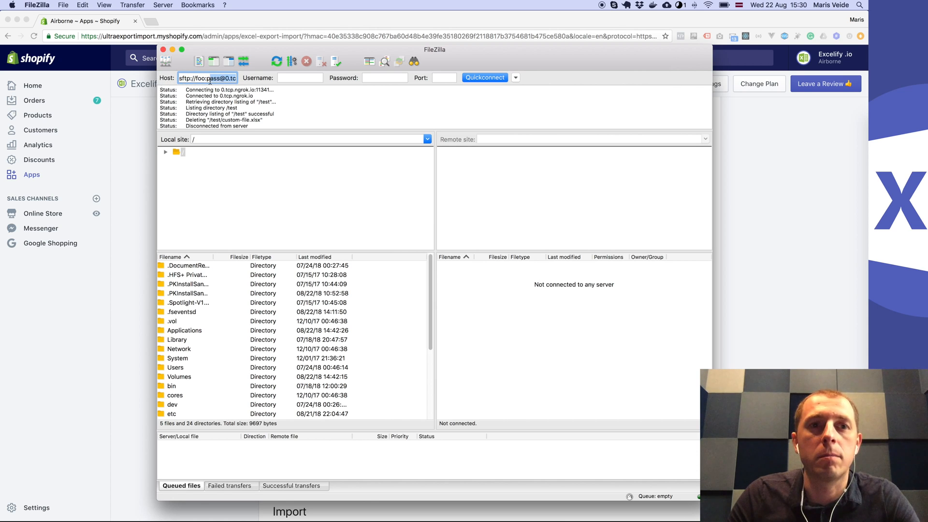
pyautogui.moveTo(484, 77)
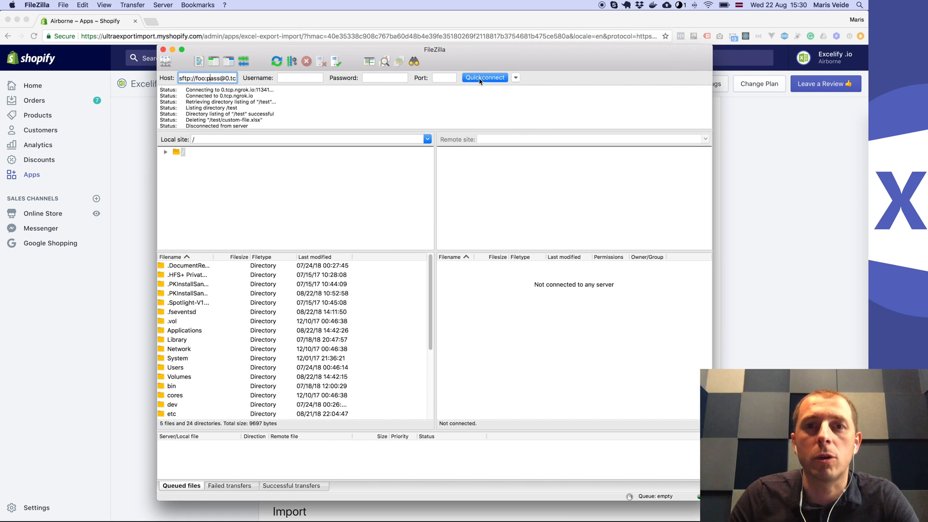
pyautogui.click(484, 77)
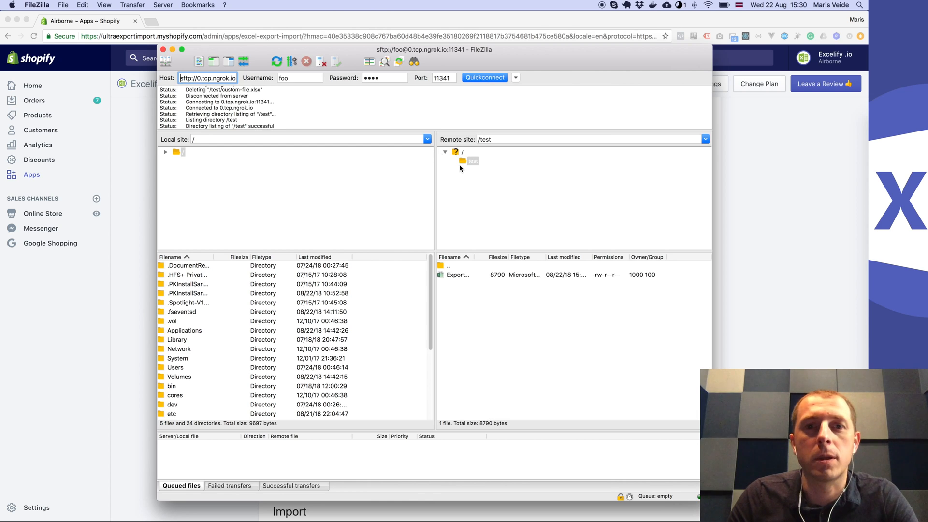
pyautogui.click(473, 161)
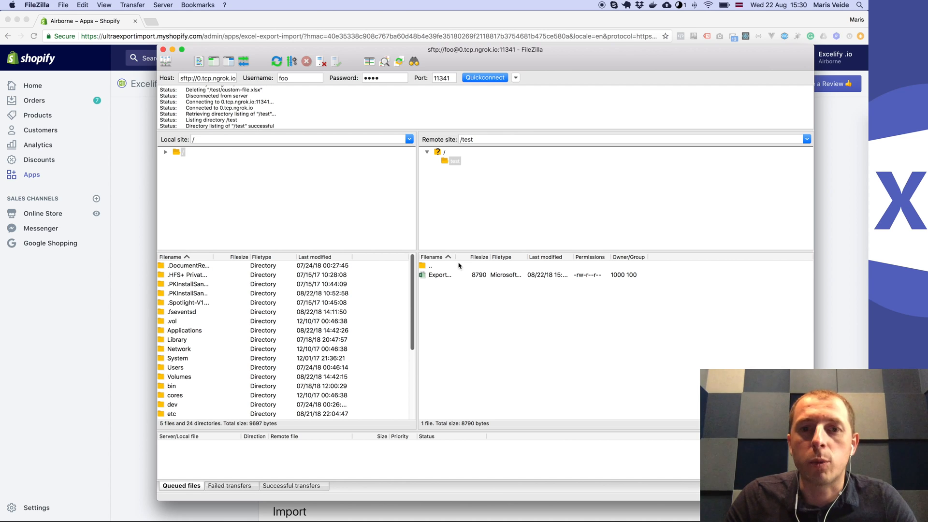
pyautogui.click(467, 274)
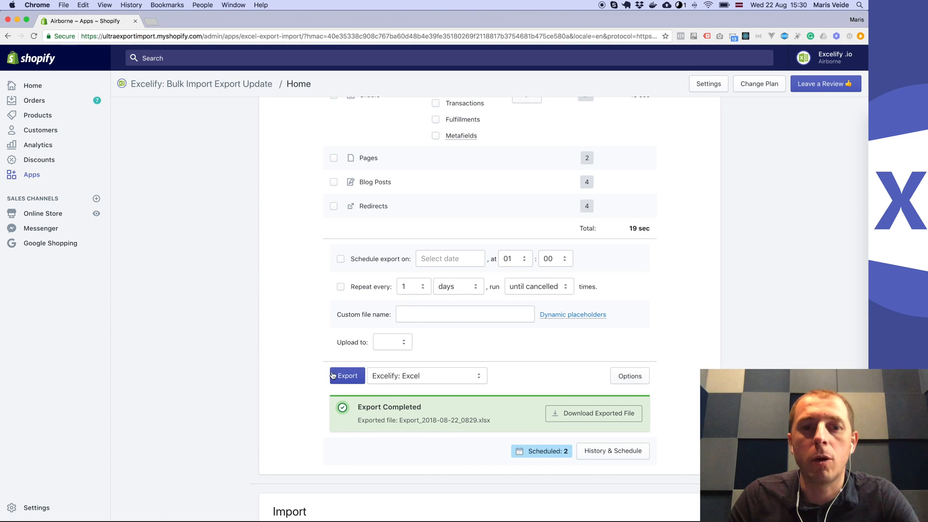
pyautogui.click(425, 375)
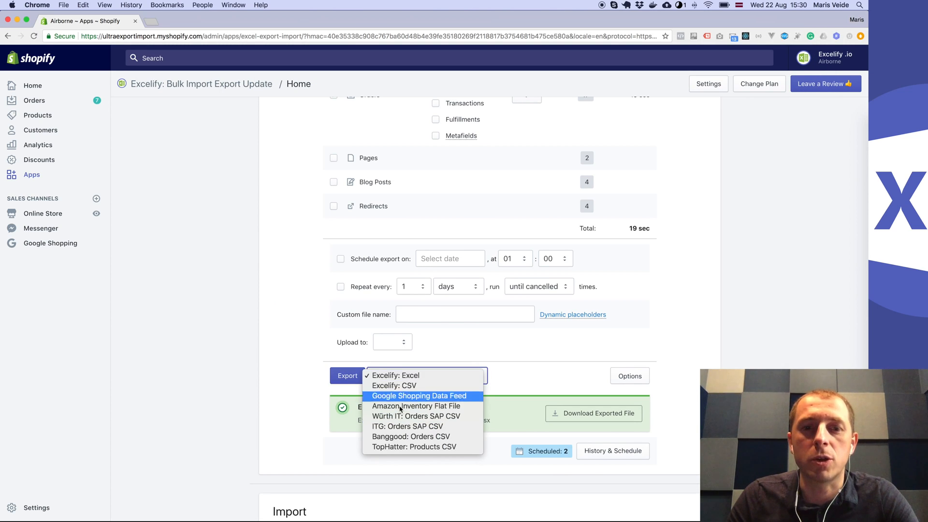
pyautogui.moveTo(410, 436)
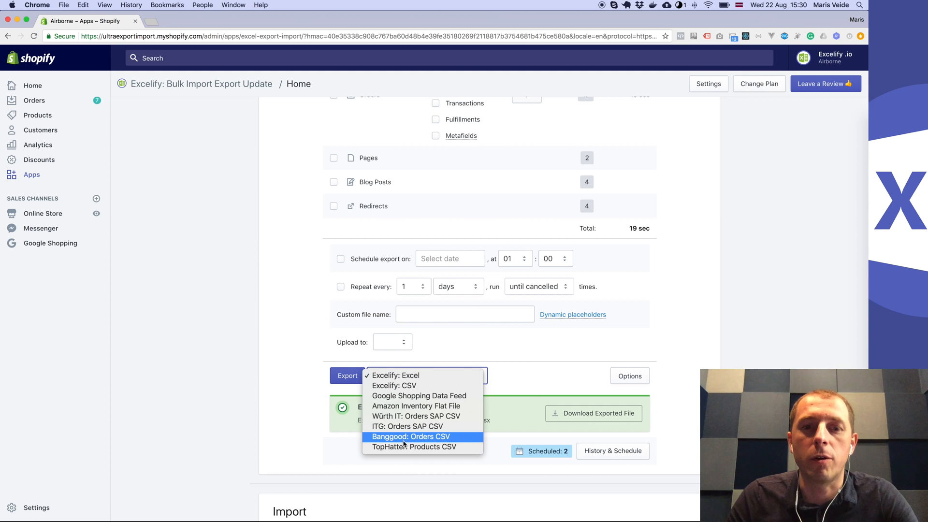
pyautogui.moveTo(395, 385)
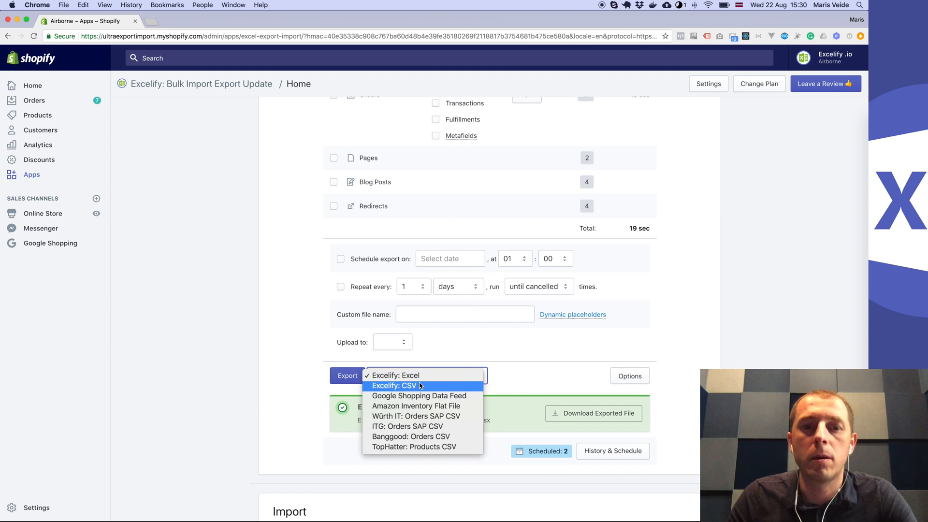
pyautogui.moveTo(409, 385)
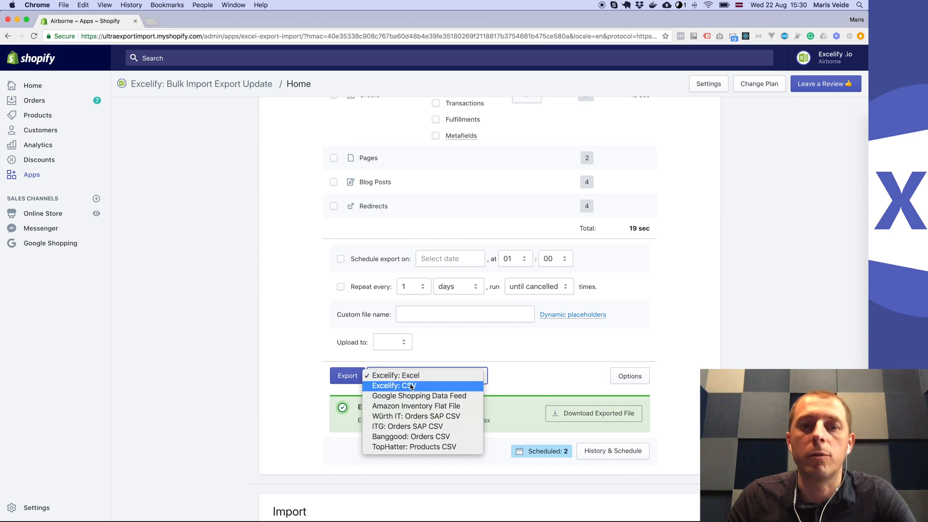
pyautogui.click(396, 374)
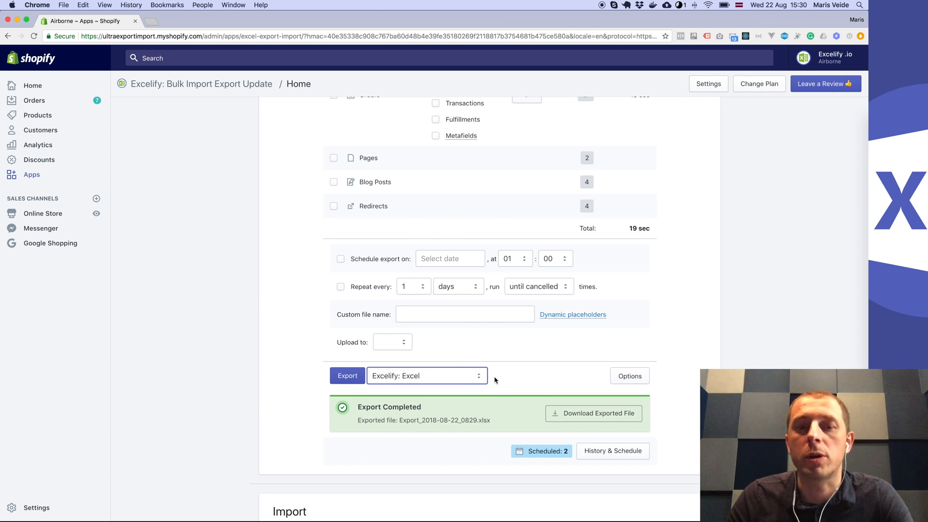
pyautogui.moveTo(508, 382)
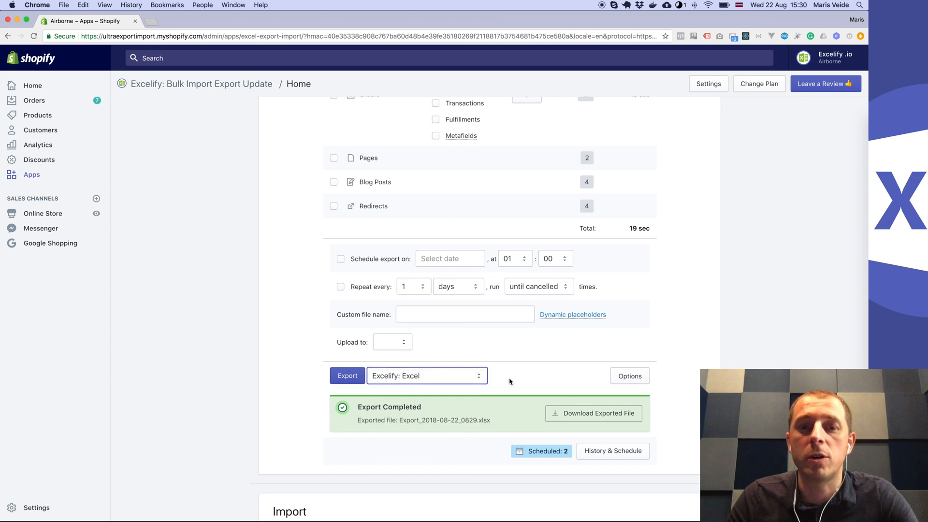
pyautogui.click(426, 375)
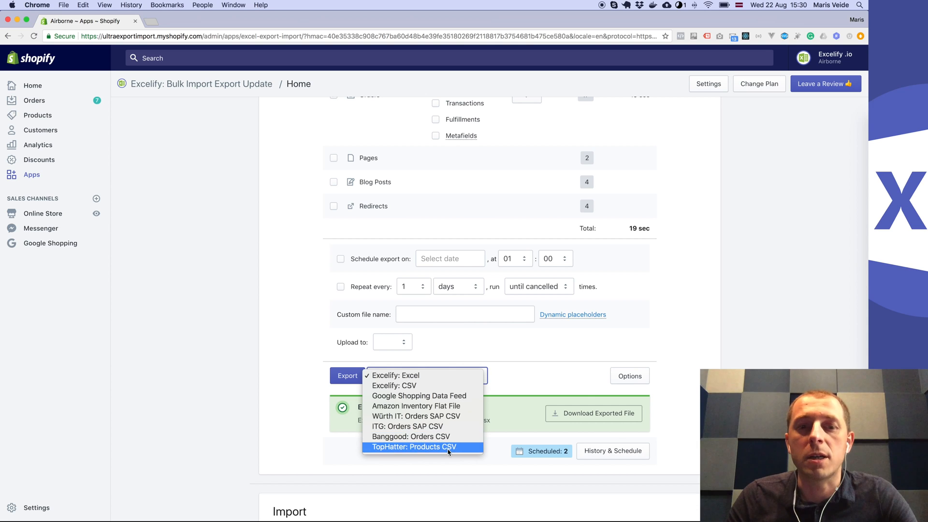
pyautogui.click(396, 375)
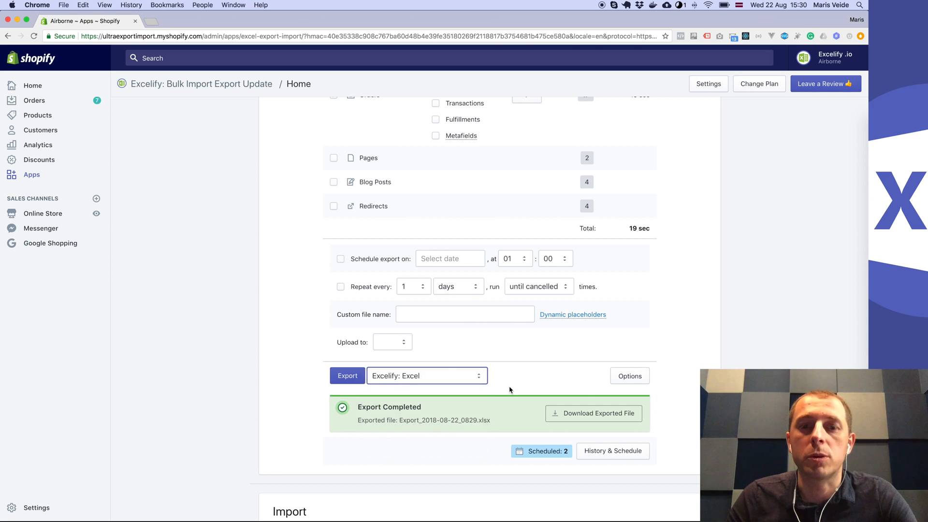